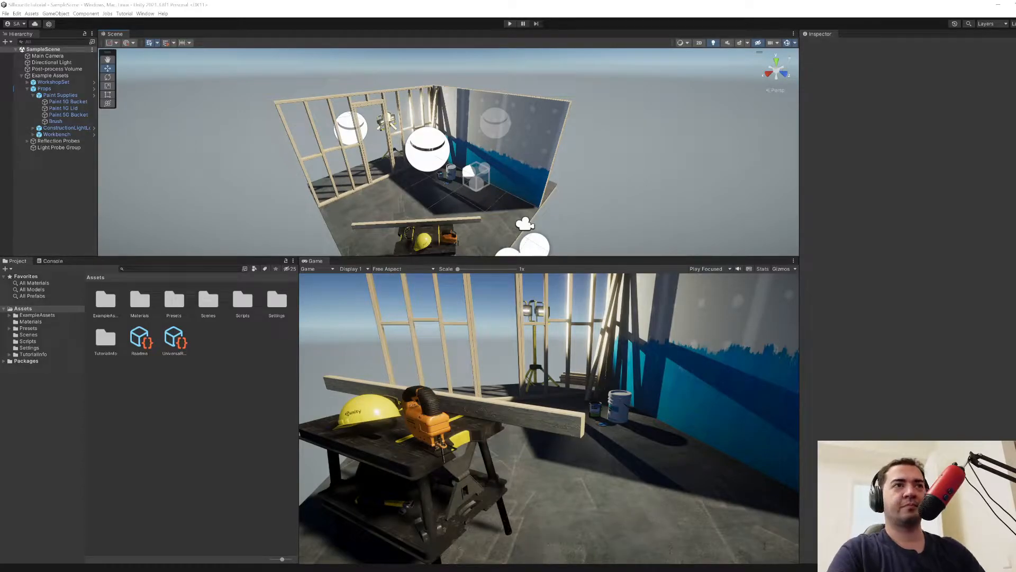
pyautogui.moveTo(785, 212)
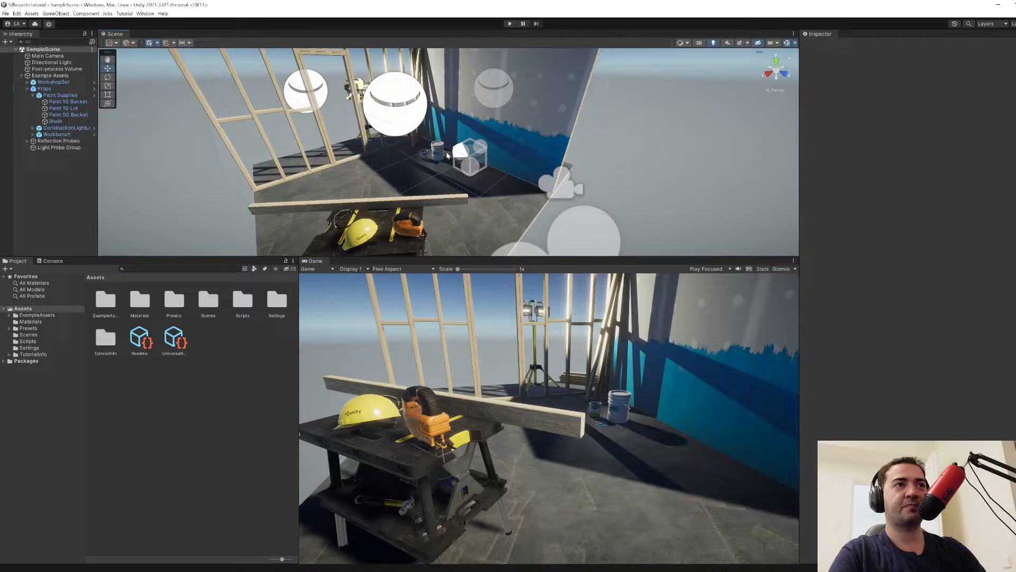
pyautogui.moveTo(407, 206)
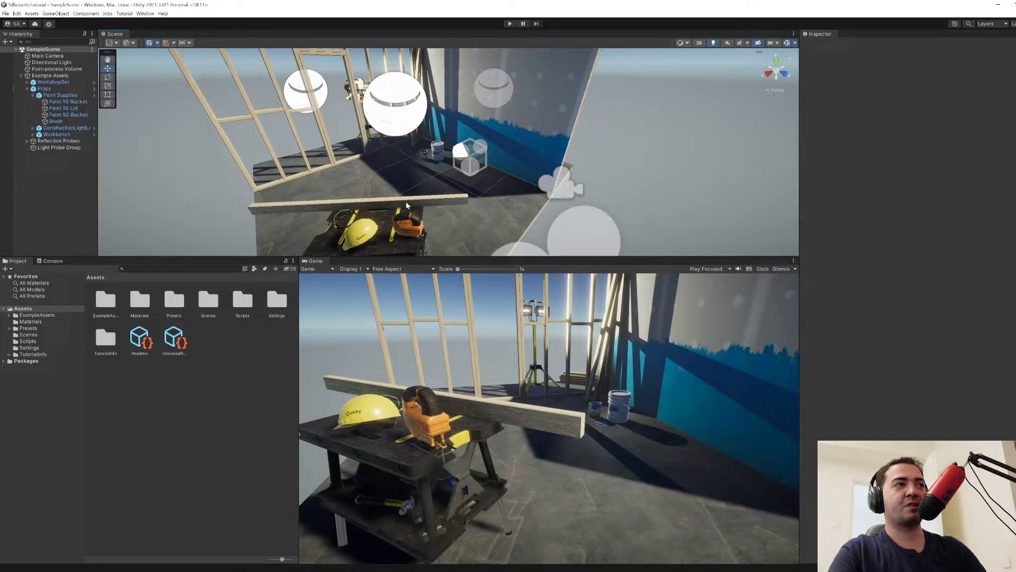
pyautogui.moveTo(246, 341)
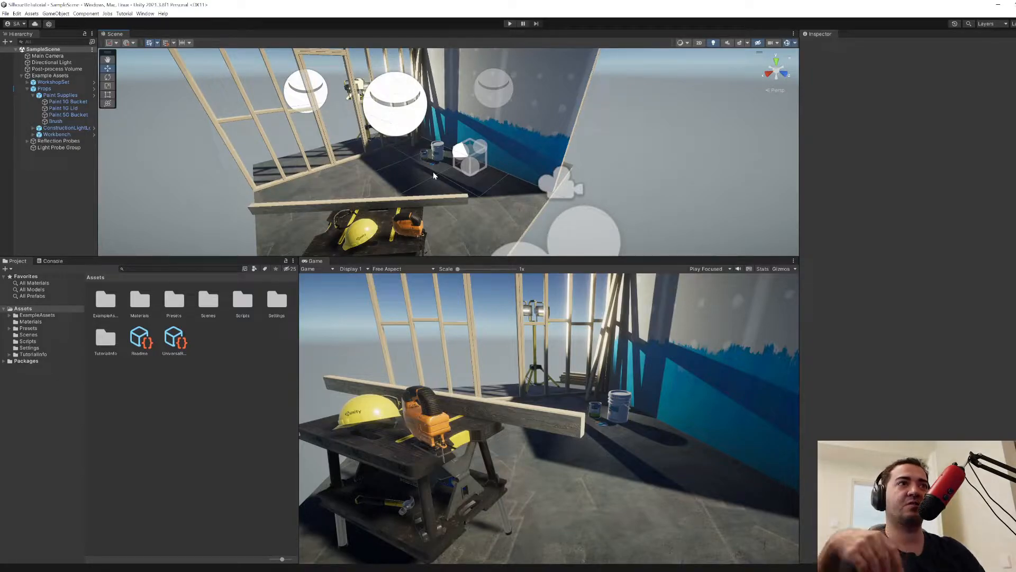
# - Check the render pipeline global settings, then put Paint 5G Bucket under Props on the Fx layer
pyautogui.click(173, 338)
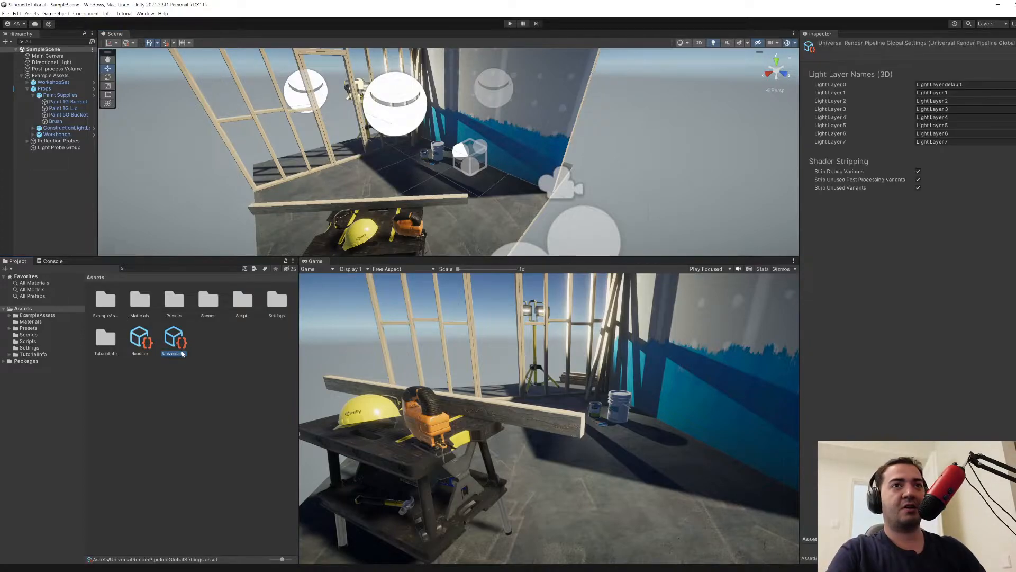
pyautogui.click(228, 389)
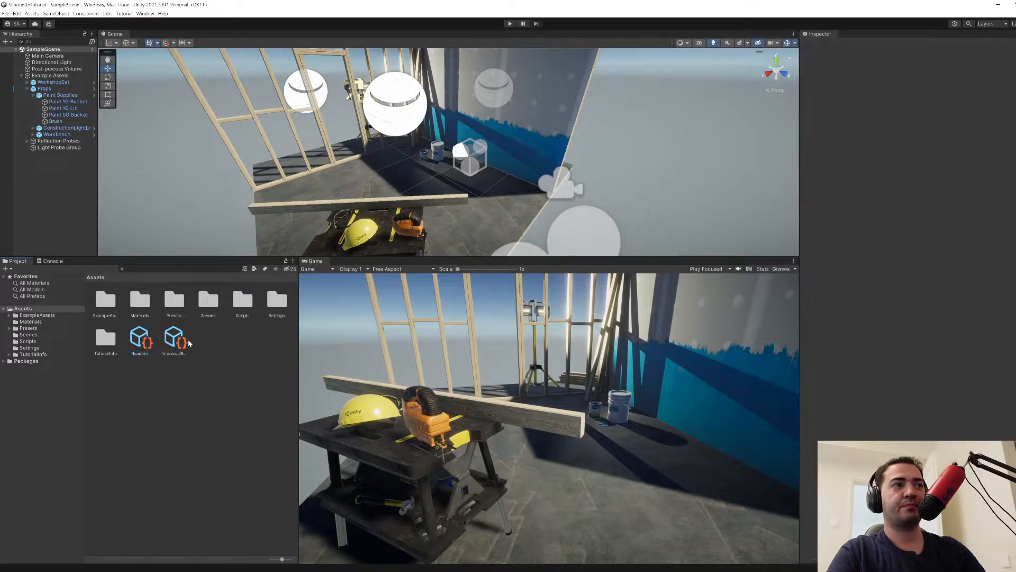
pyautogui.click(173, 340)
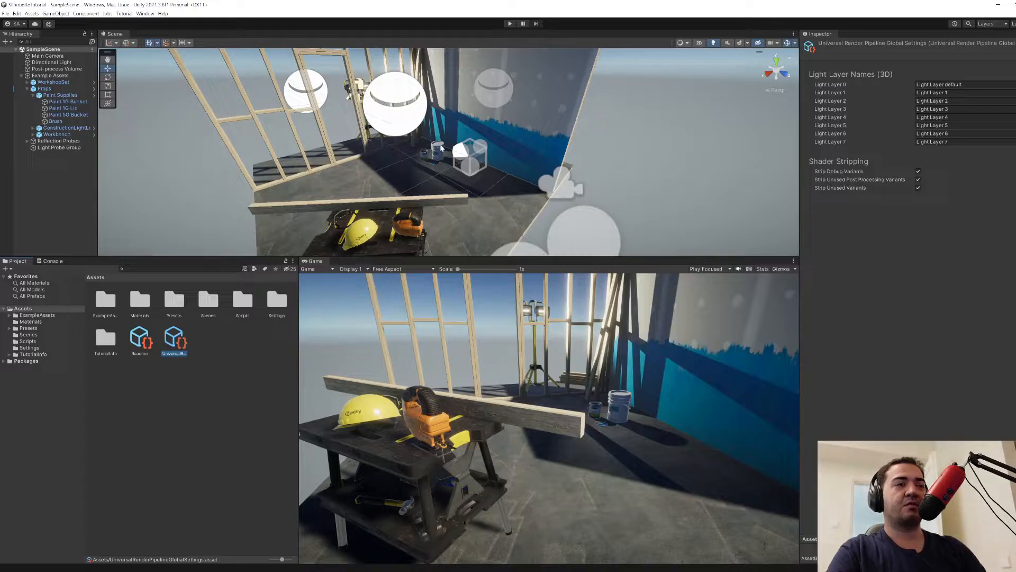
pyautogui.click(43, 88)
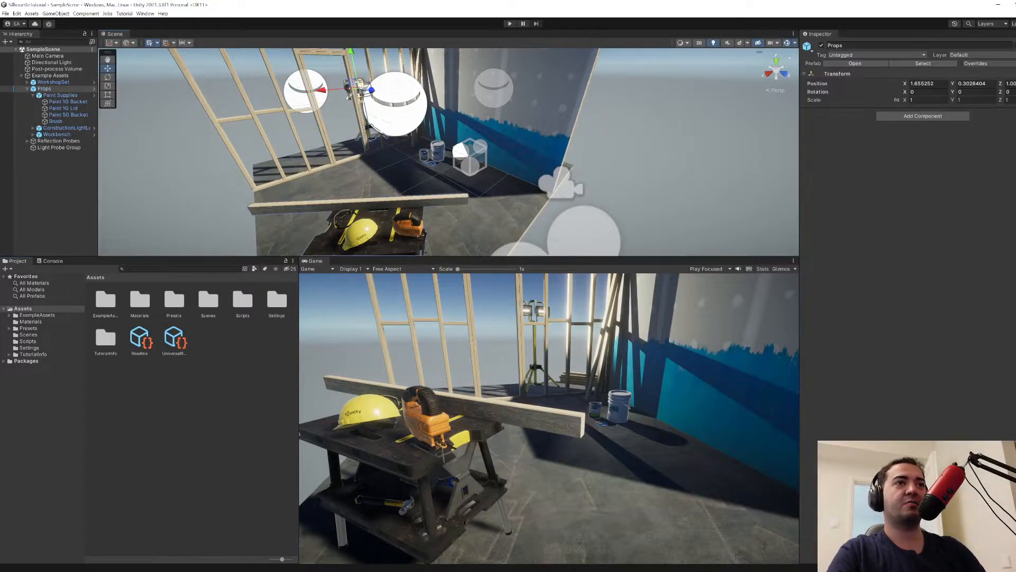
pyautogui.click(970, 54)
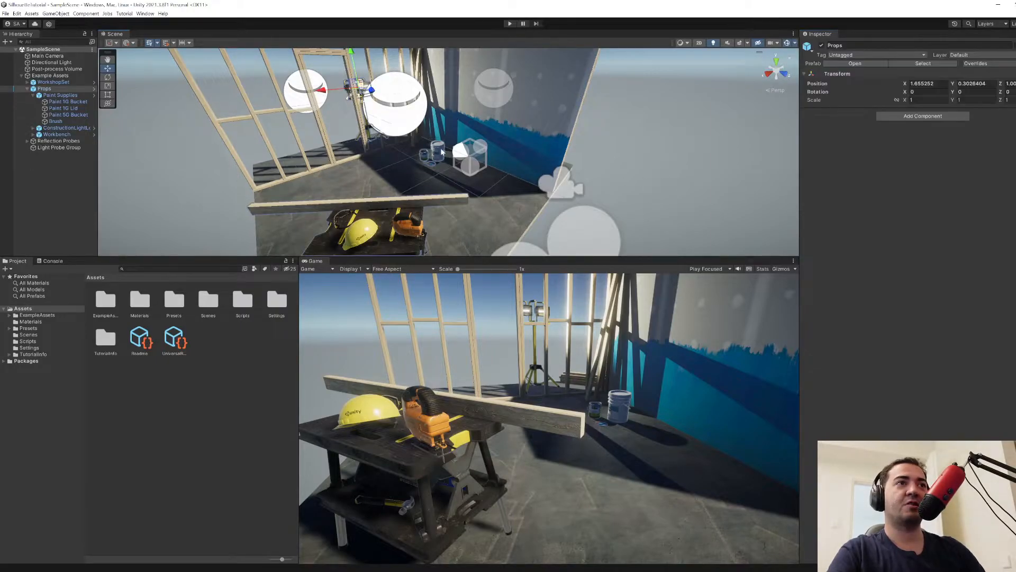
pyautogui.click(69, 115)
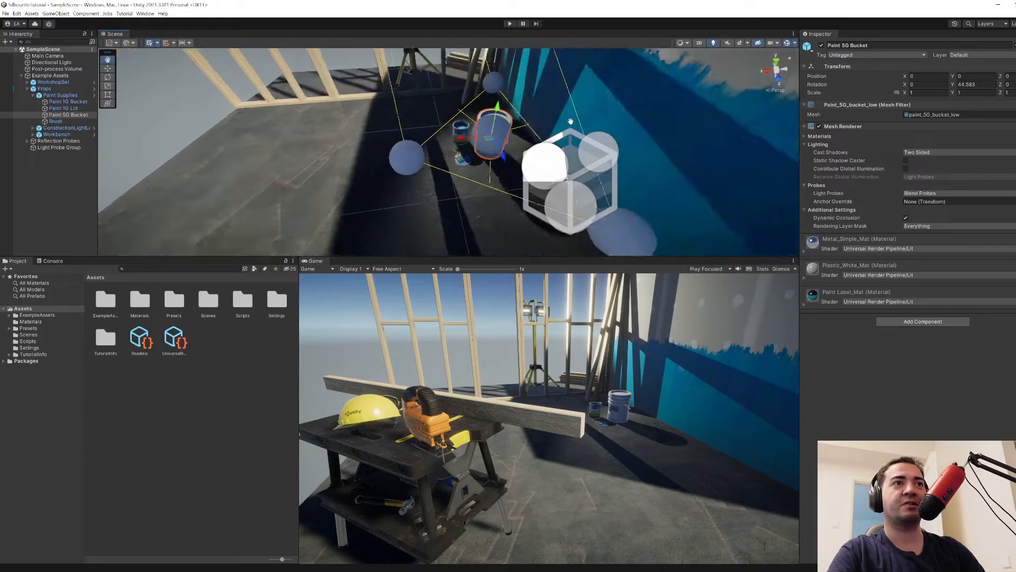
pyautogui.click(959, 55)
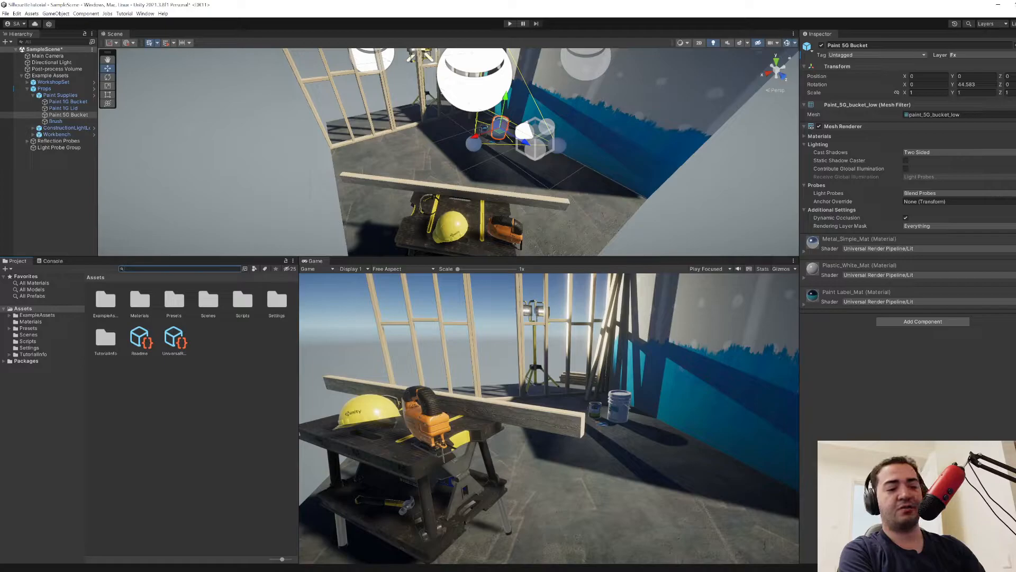
# - Search 'forward' and select the UniversalRenderer asset in the Assets/Settings folder
pyautogui.write('forward')
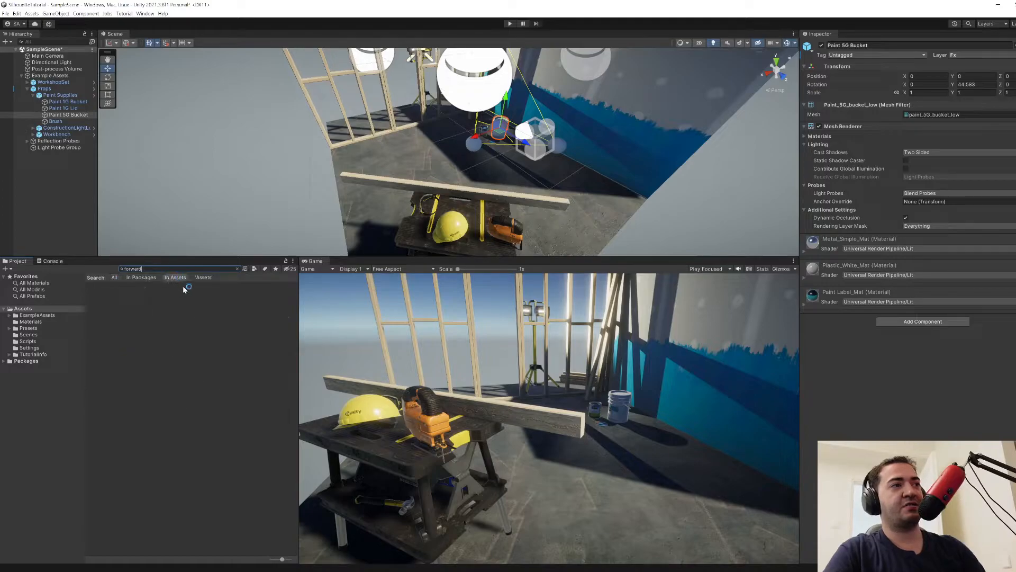
pyautogui.click(28, 348)
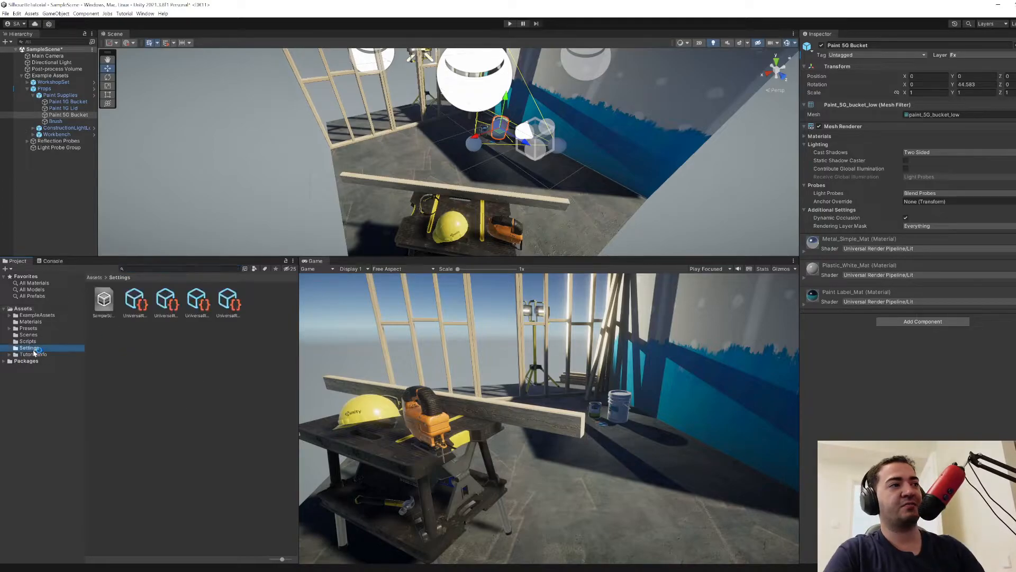
pyautogui.click(135, 298)
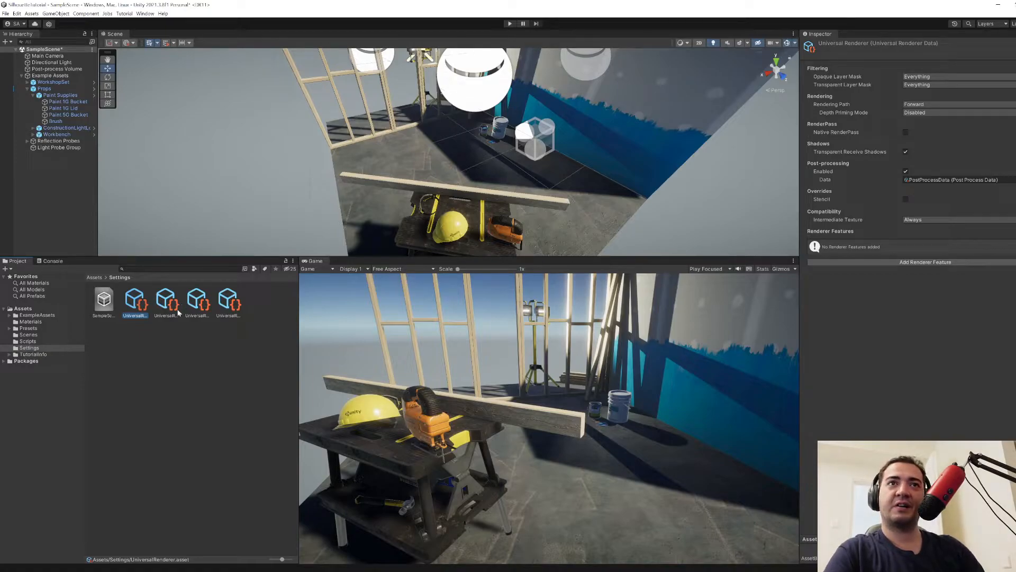
pyautogui.moveTo(100, 384)
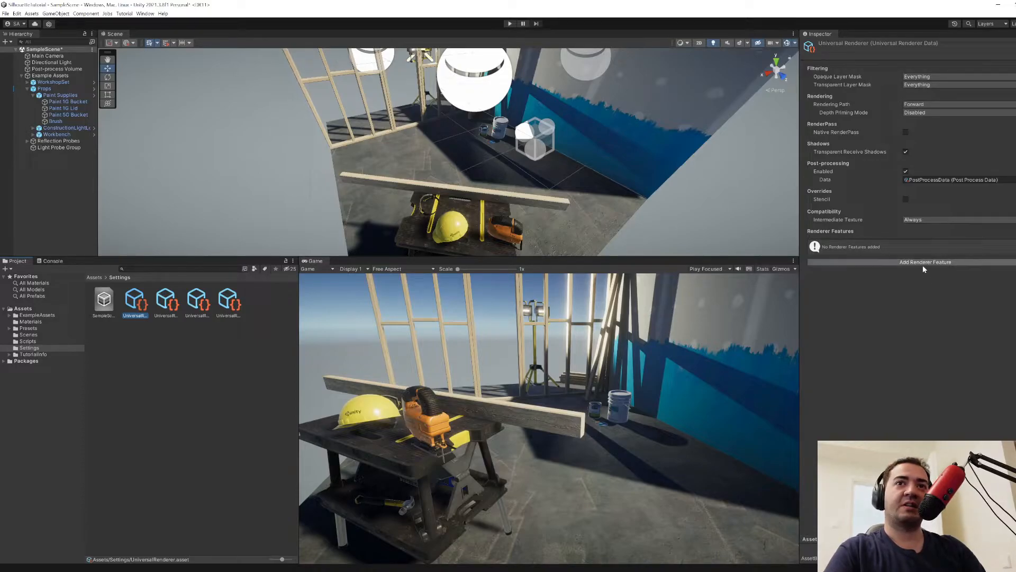
# - Add a Render Objects feature, restrict its layer mask to Fx, and expand Overrides
pyautogui.click(925, 262)
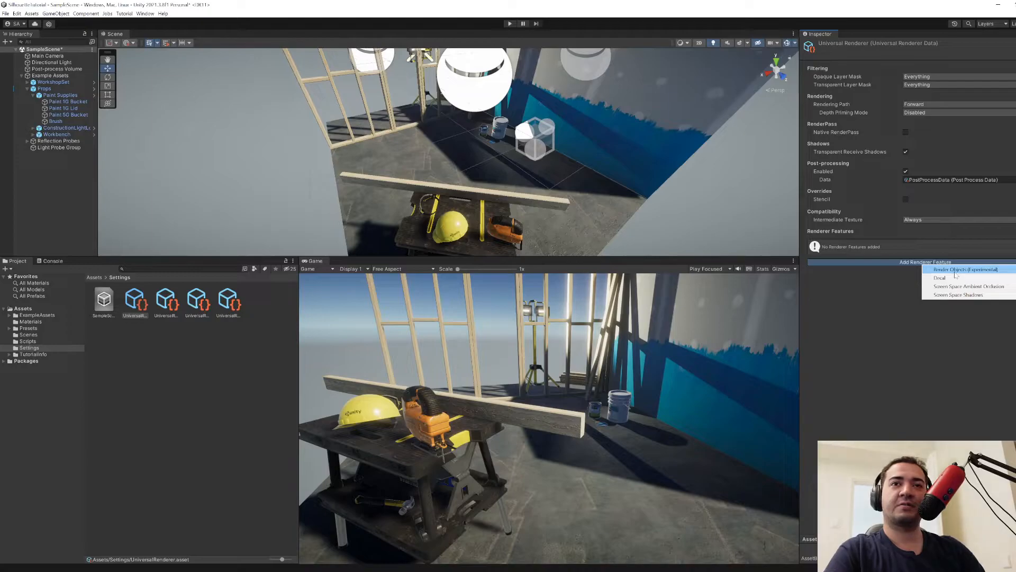
pyautogui.click(965, 269)
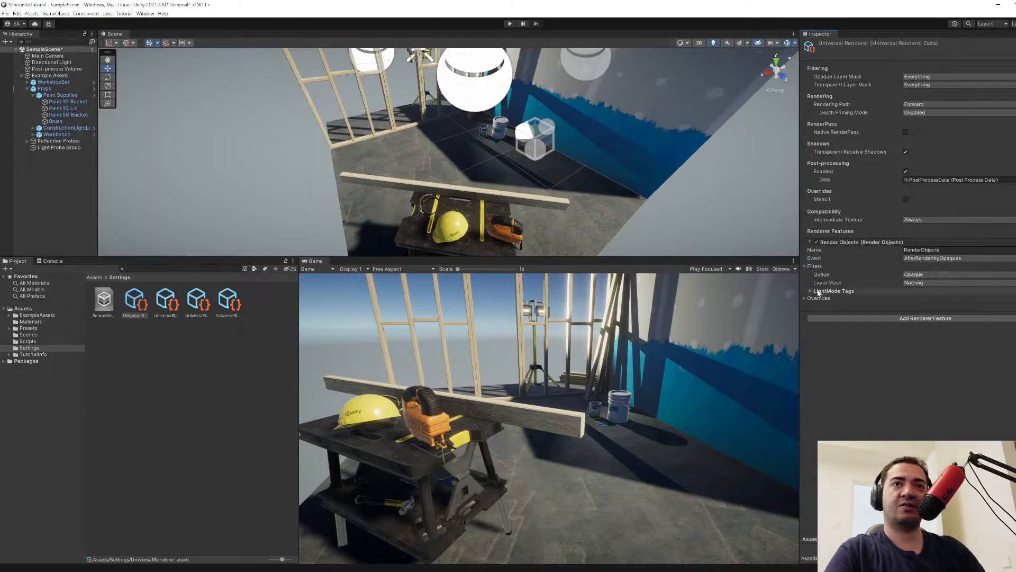
pyautogui.click(953, 258)
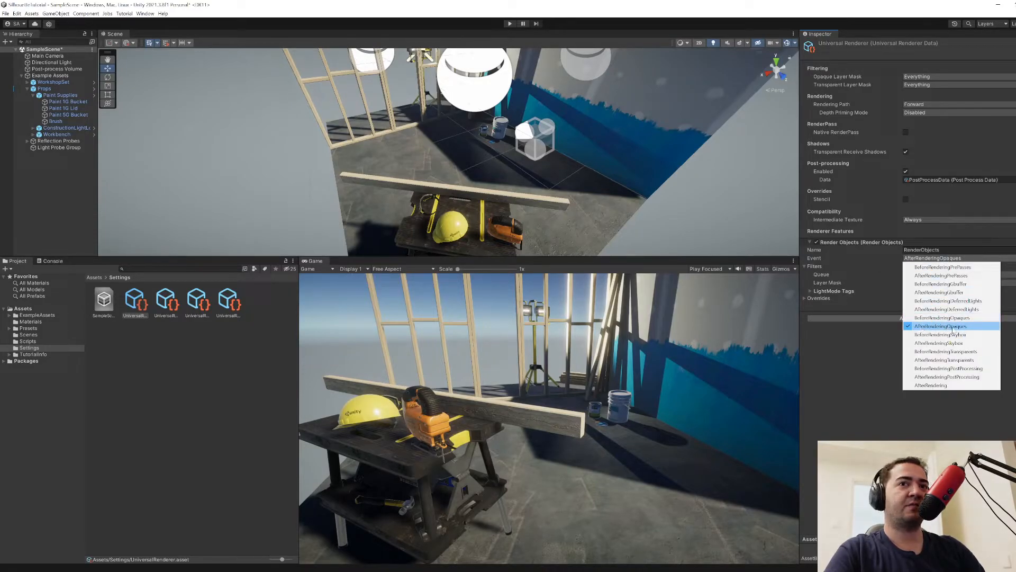
pyautogui.click(940, 326)
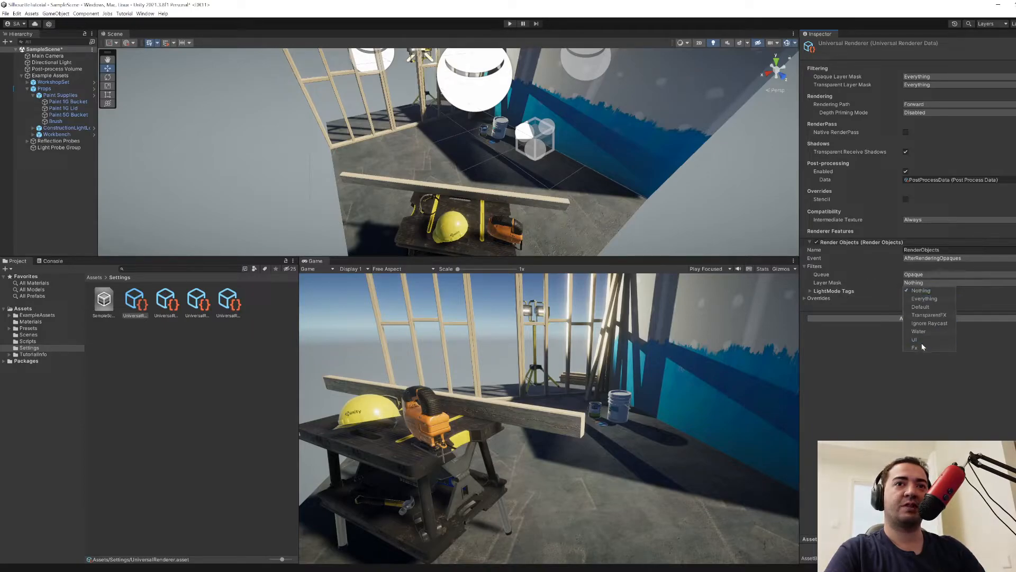
pyautogui.click(915, 348)
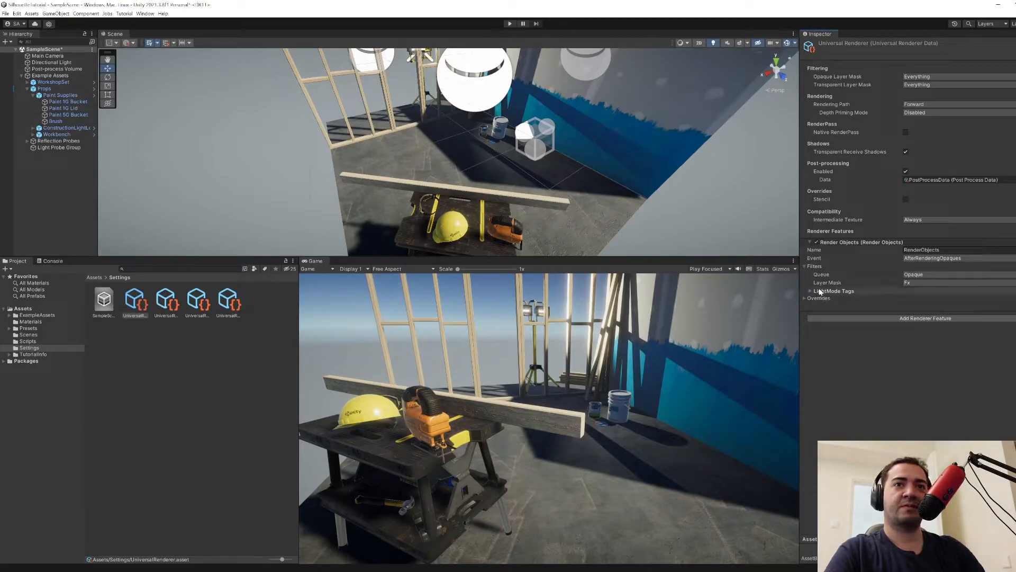
pyautogui.moveTo(834, 291)
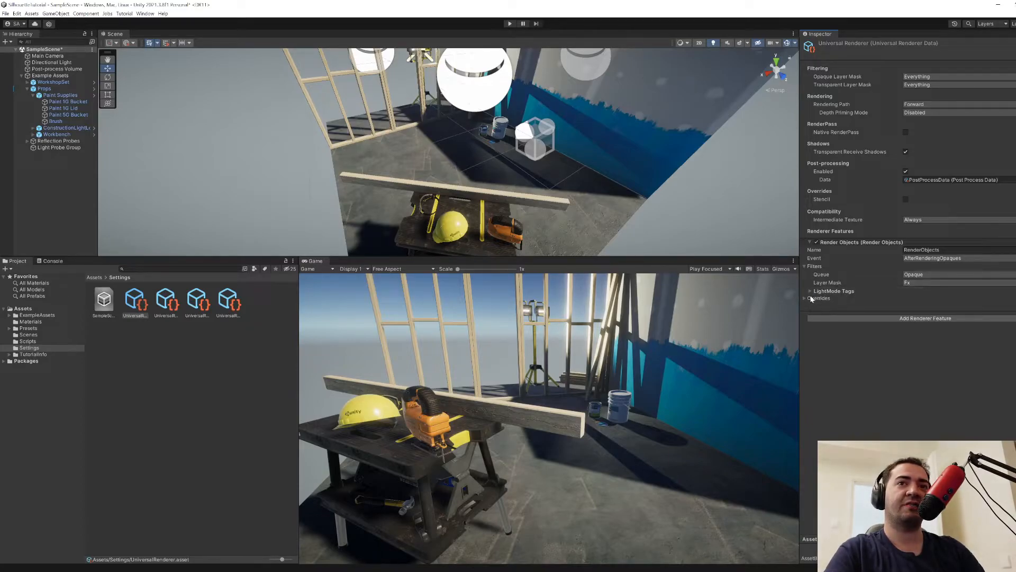
pyautogui.click(820, 298)
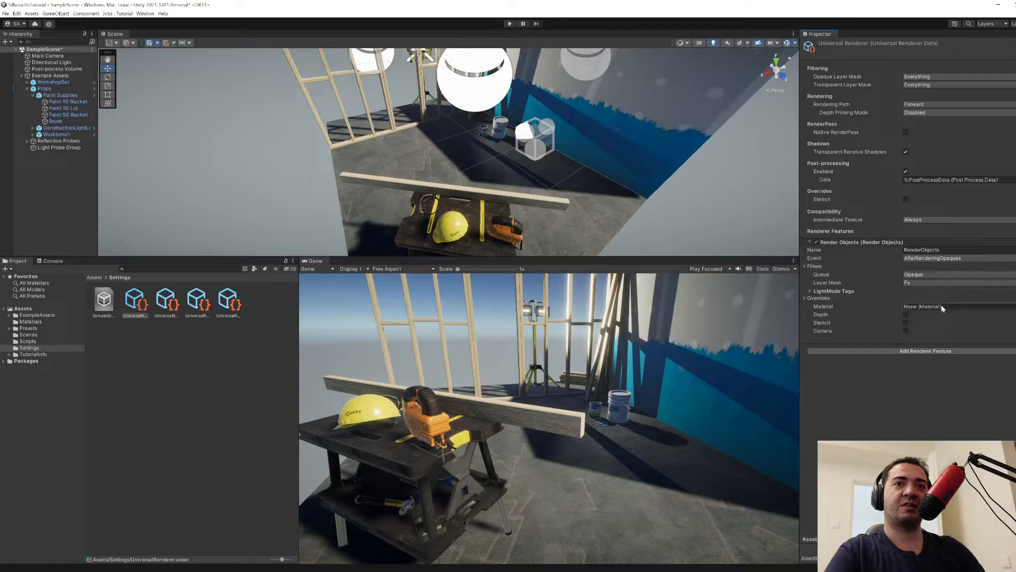
pyautogui.moveTo(990, 338)
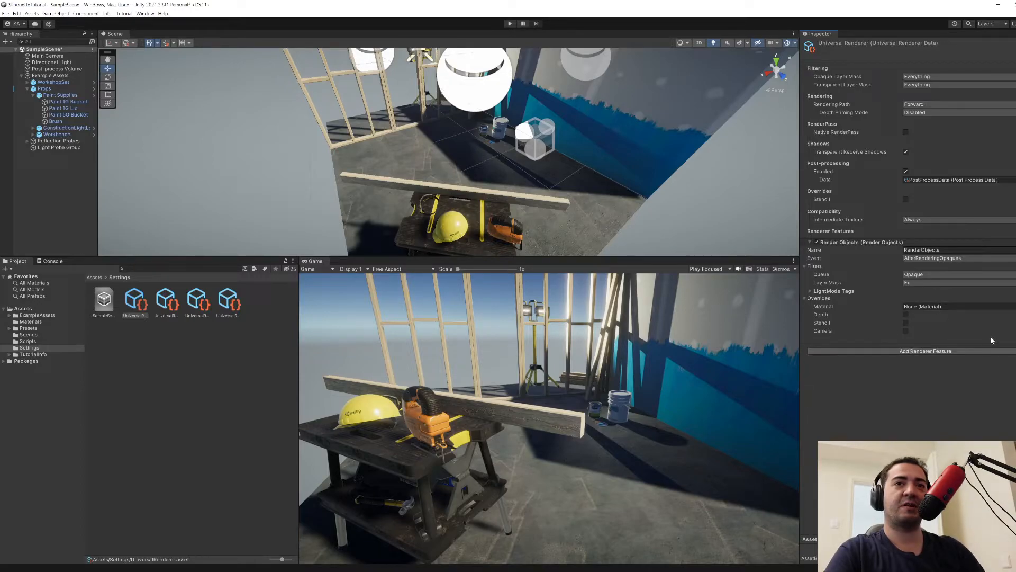
pyautogui.moveTo(903, 310)
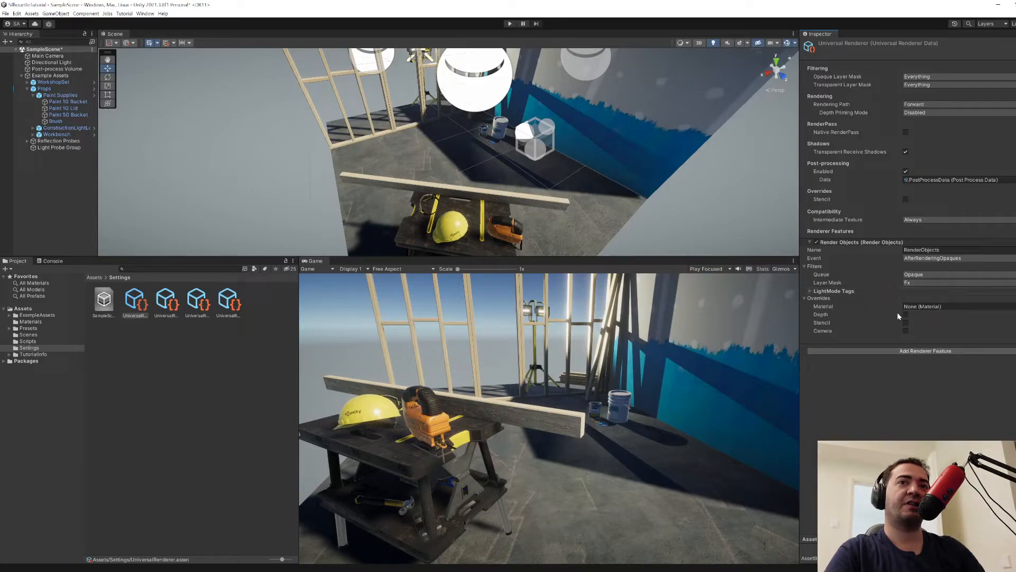
pyautogui.moveTo(858, 327)
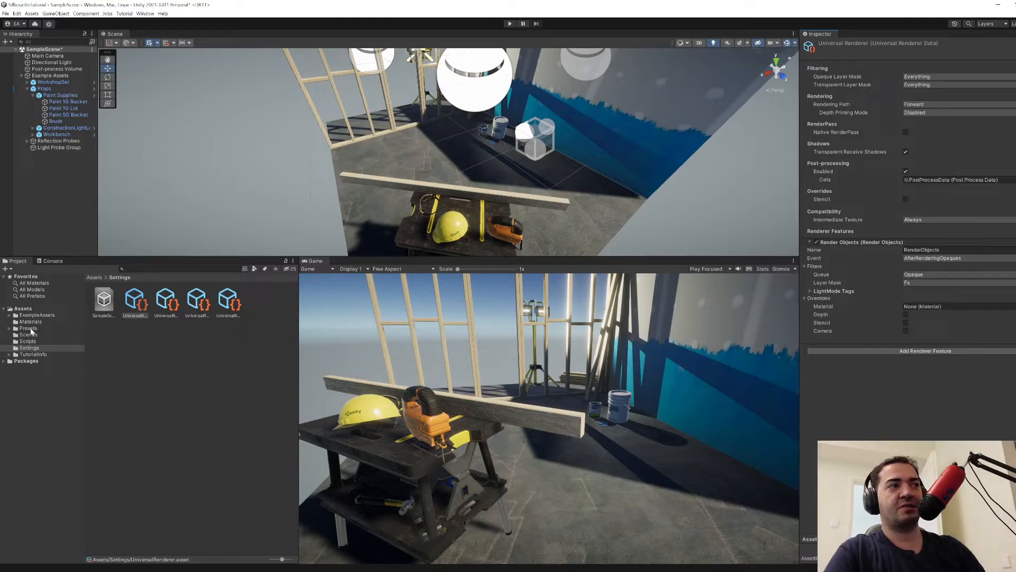
# - Create a BehindWall material with a red Base Map in Assets/Materials, then reselect the renderer
pyautogui.rightClick(30, 322)
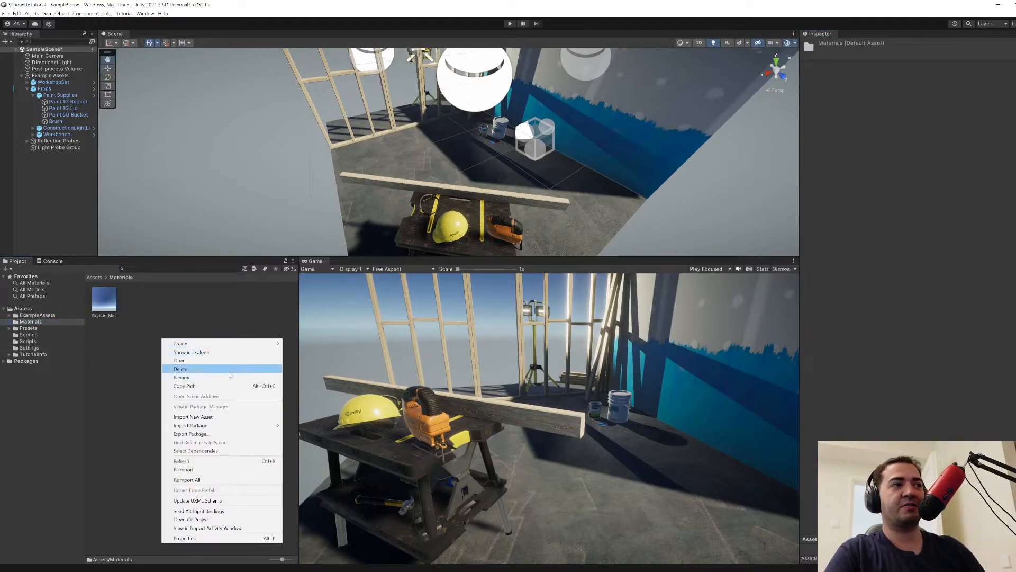
pyautogui.click(180, 343)
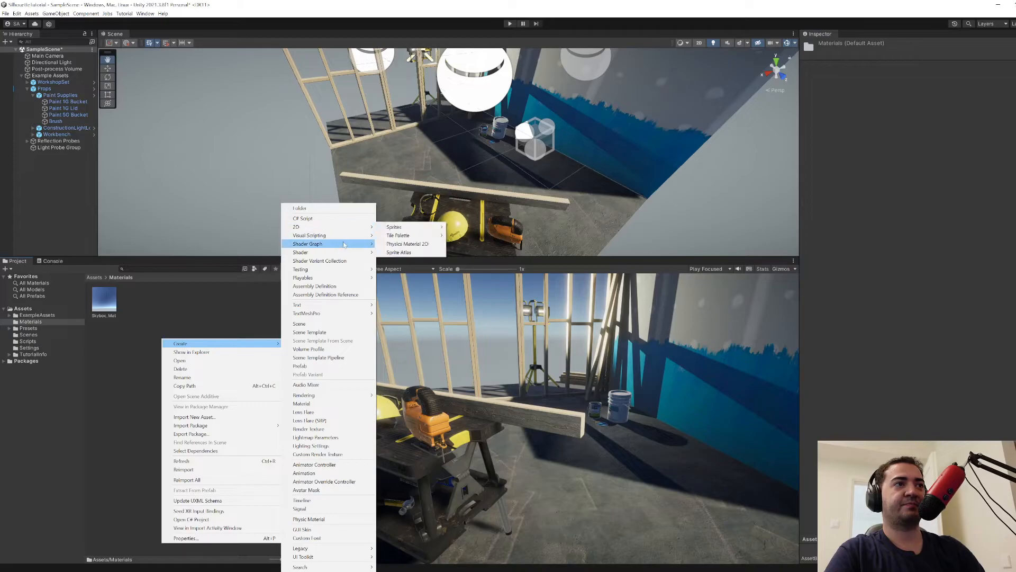
pyautogui.click(301, 404)
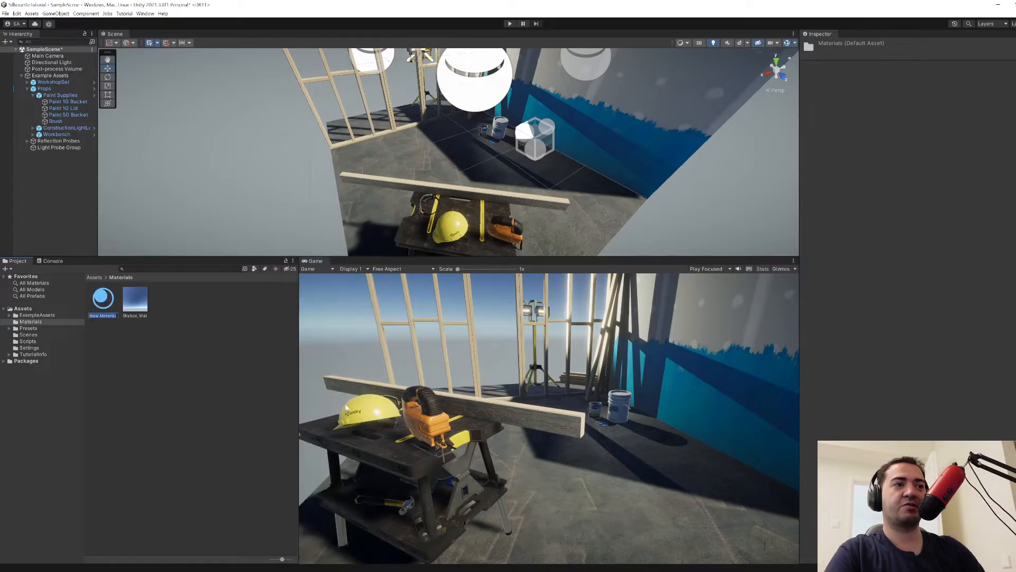
pyautogui.click(103, 301)
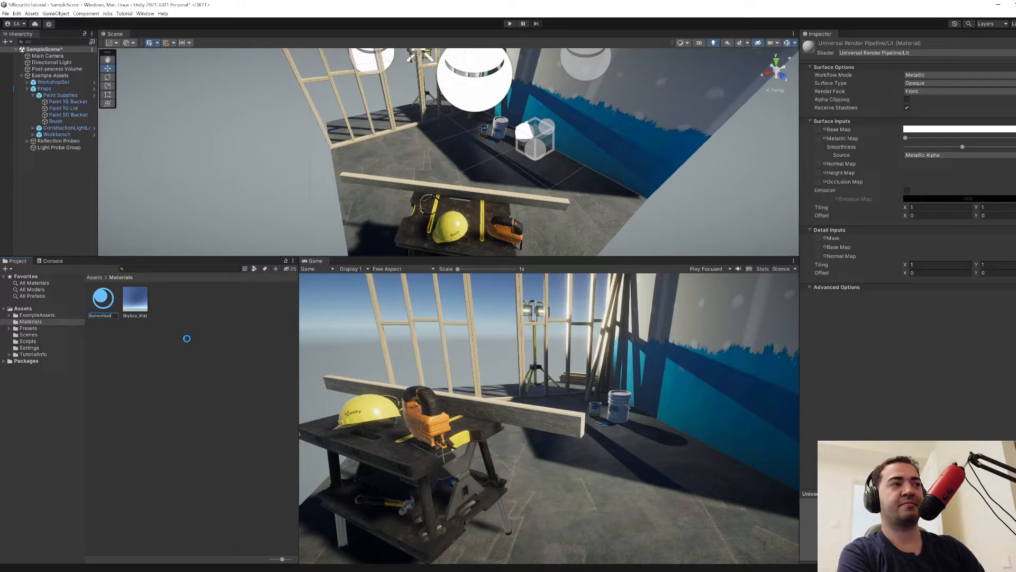
pyautogui.click(102, 298)
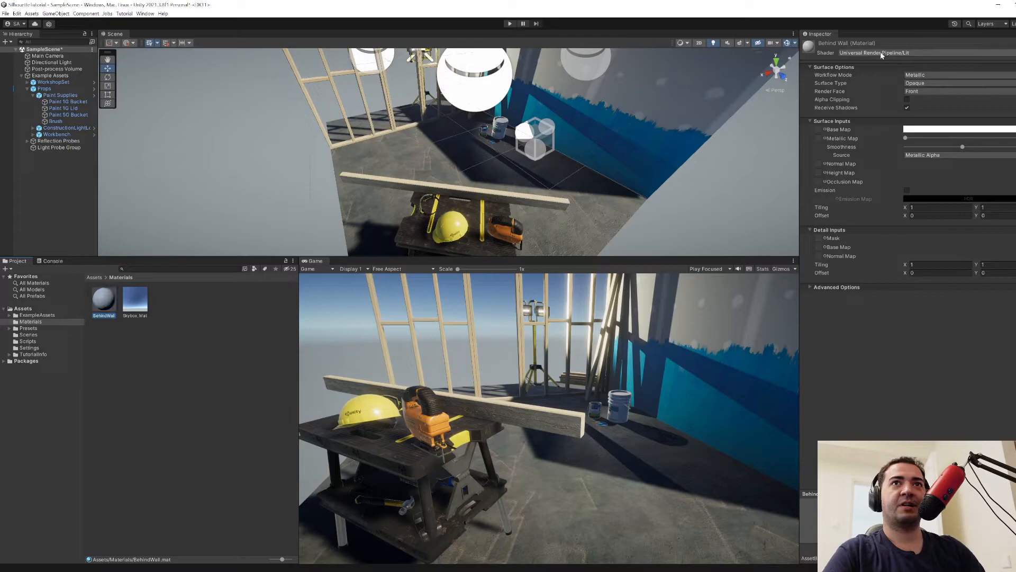
pyautogui.click(875, 53)
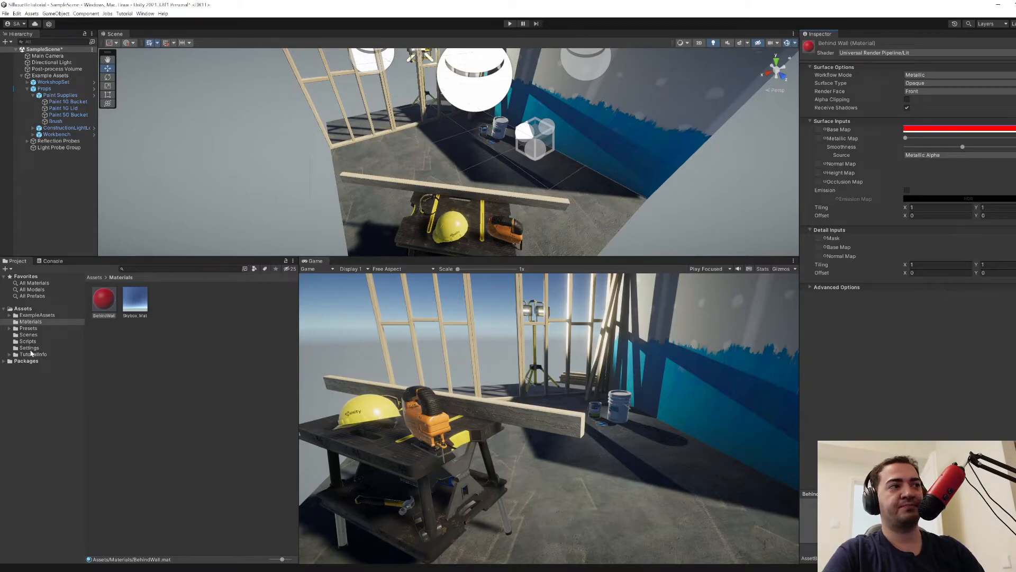
pyautogui.click(28, 347)
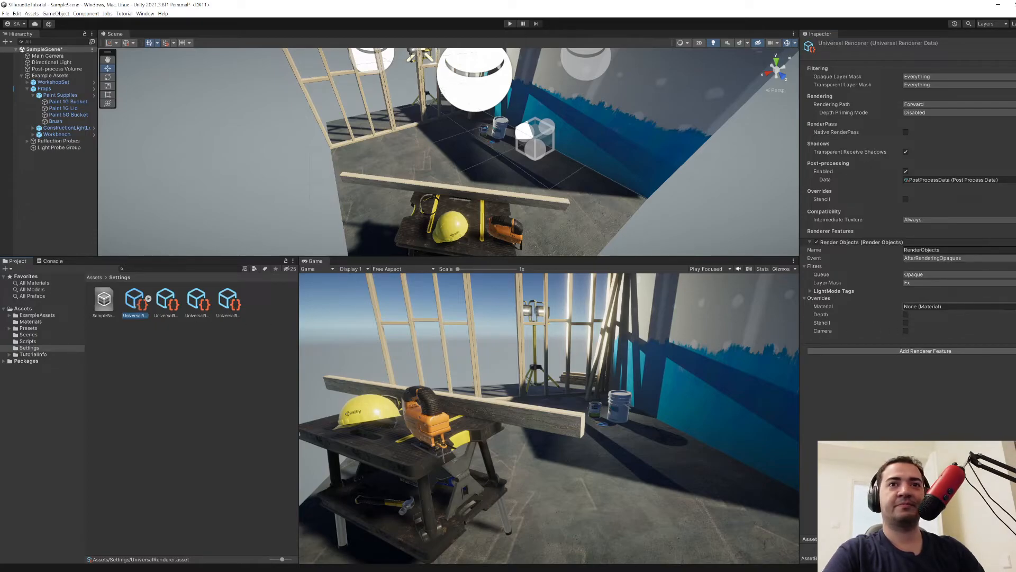
# - Set the override material to BehindWall and enable Depth with a Greater depth test
pyautogui.click(905, 306)
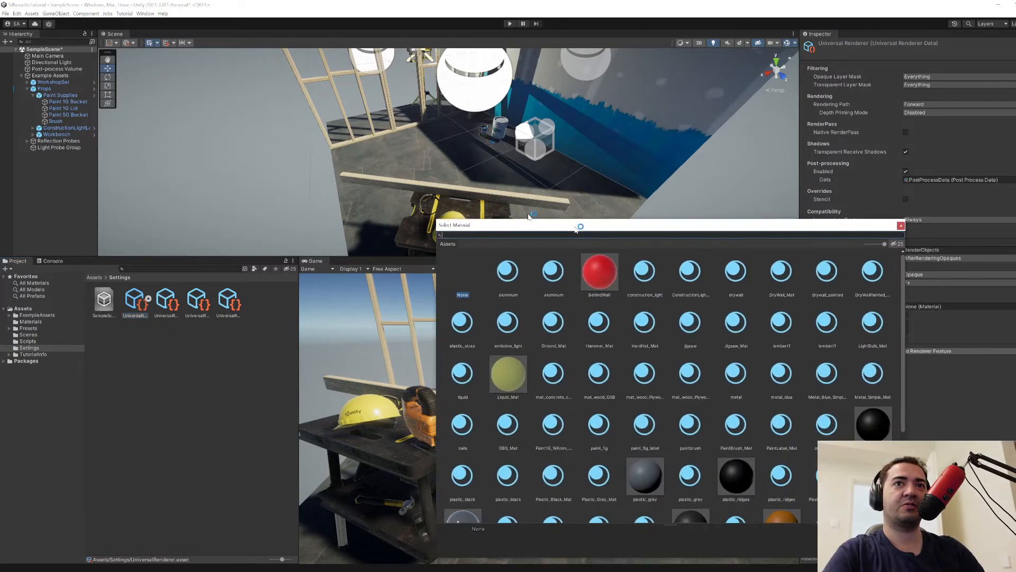
pyautogui.click(488, 223)
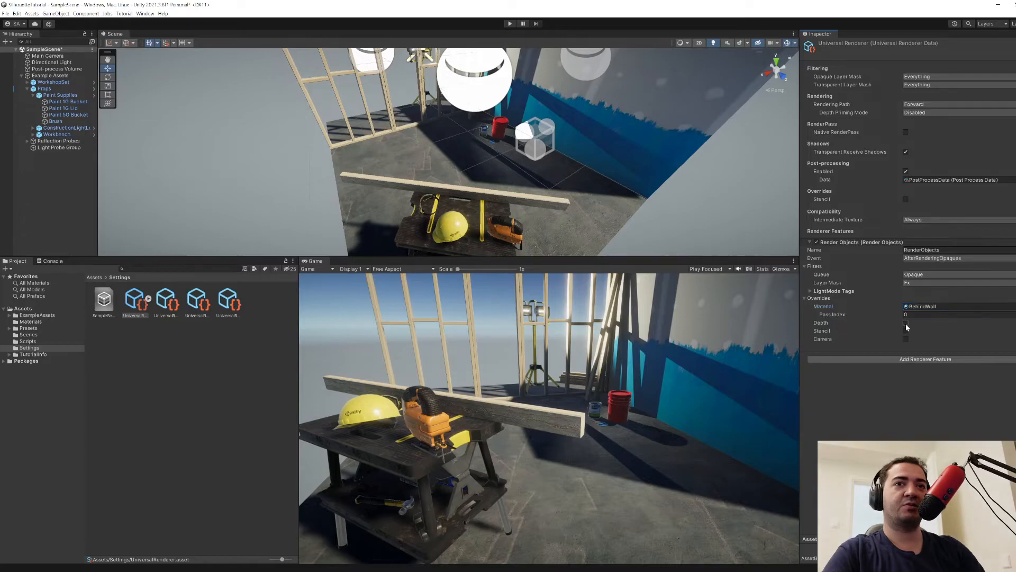
pyautogui.click(906, 323)
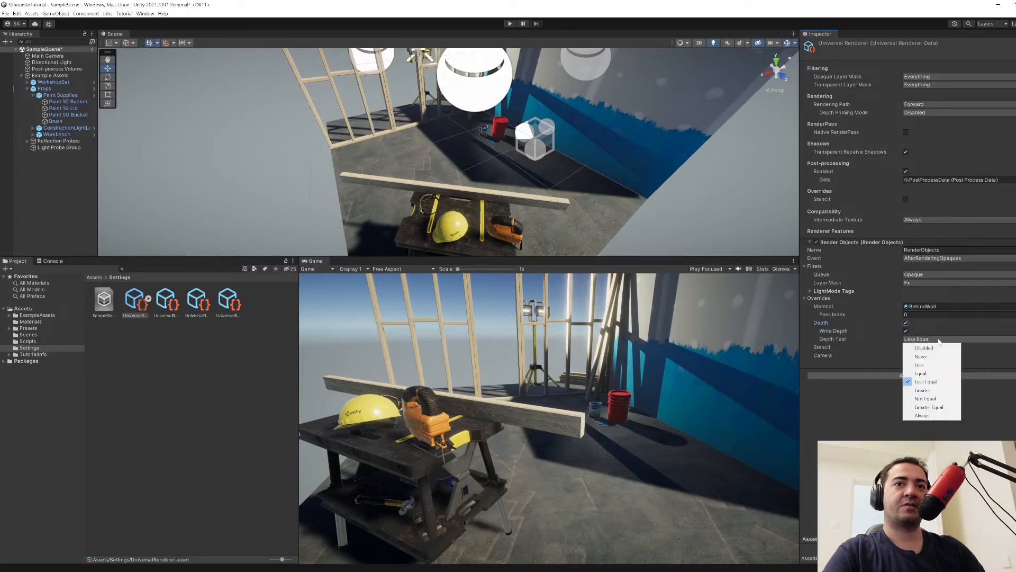
pyautogui.moveTo(923, 390)
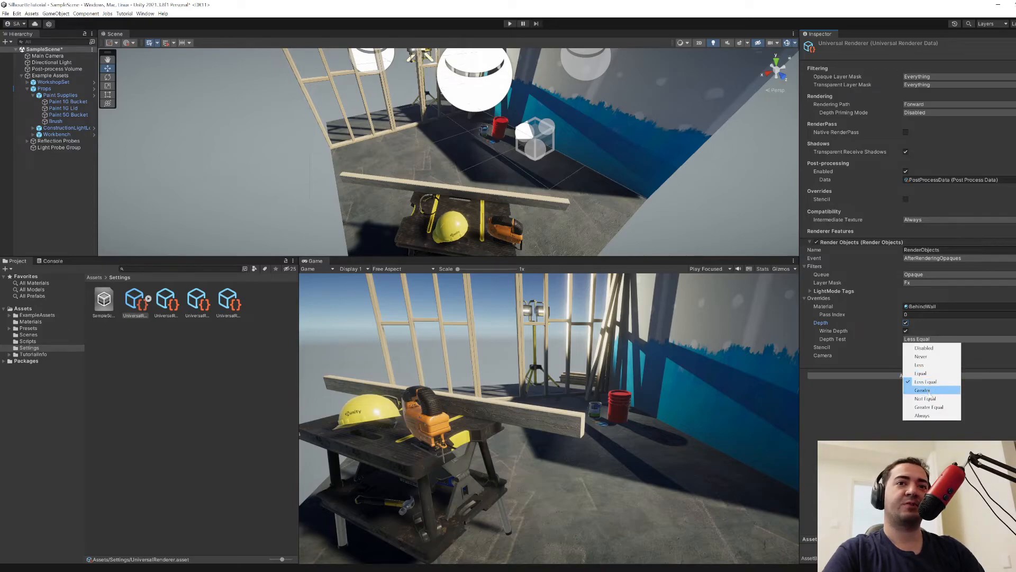
pyautogui.click(921, 390)
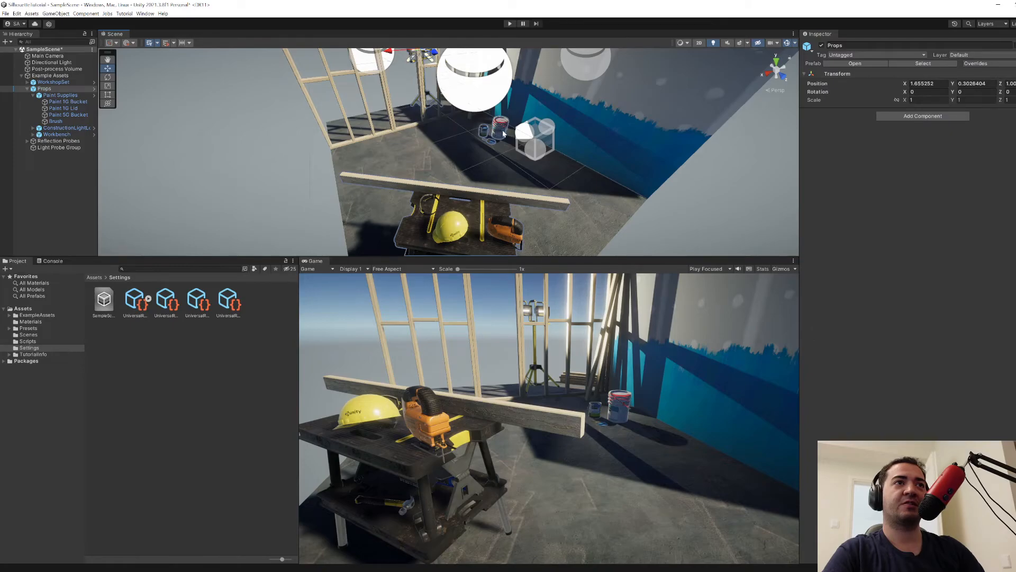
# - Select Paint 5G Bucket, reopen UniversalRenderer, and untick Write Depth in the override
pyautogui.click(69, 115)
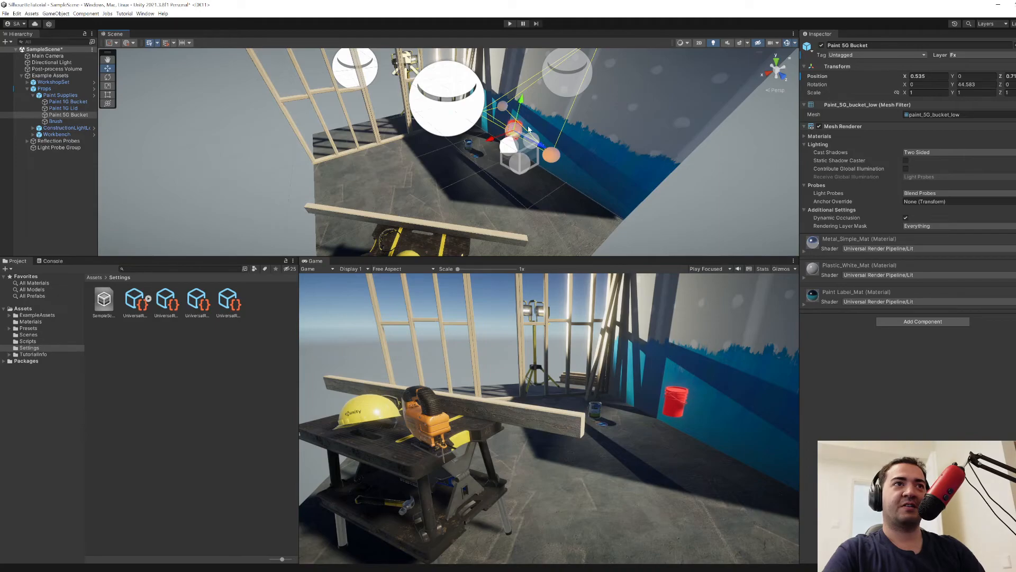
pyautogui.click(135, 298)
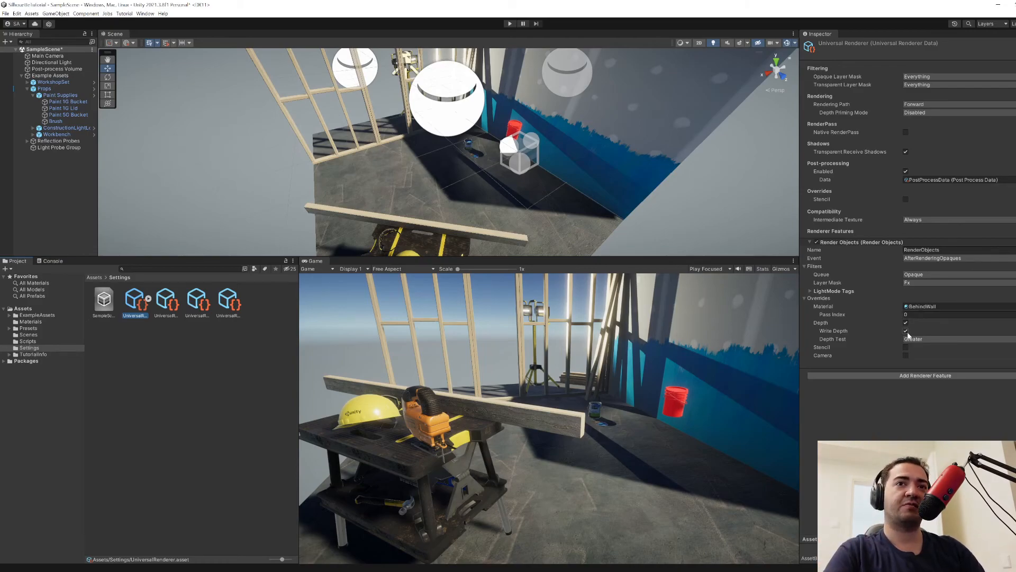
pyautogui.click(906, 330)
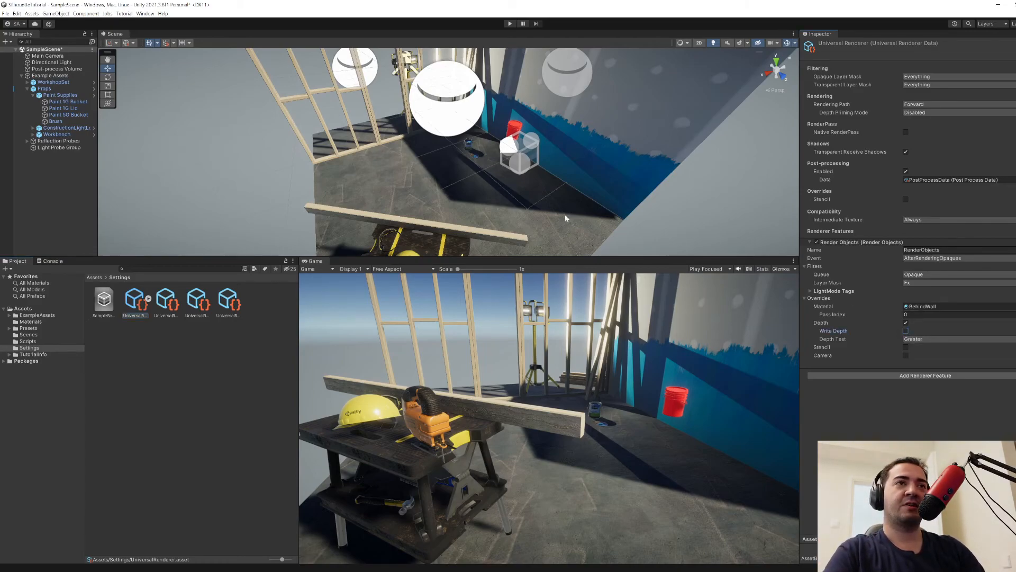